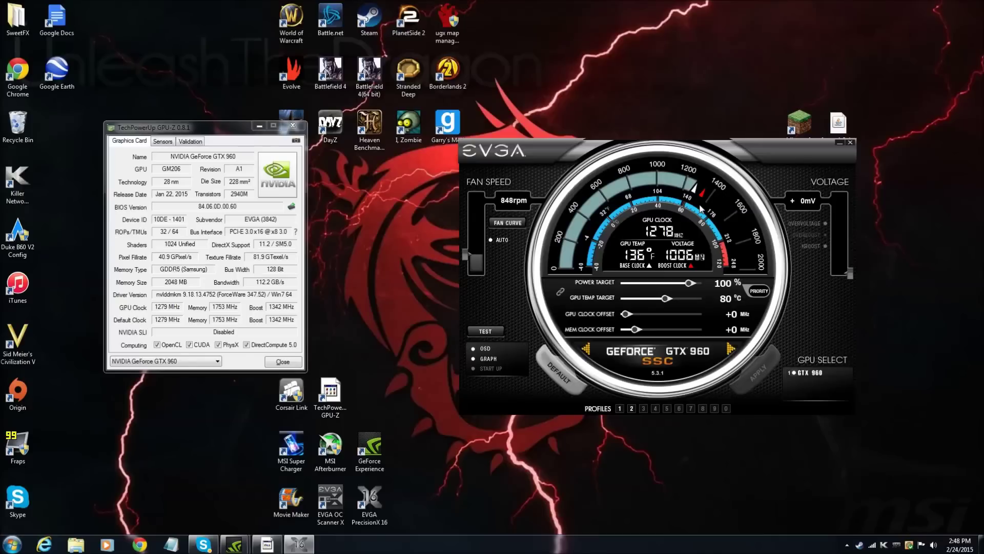
mouse_move(436, 500)
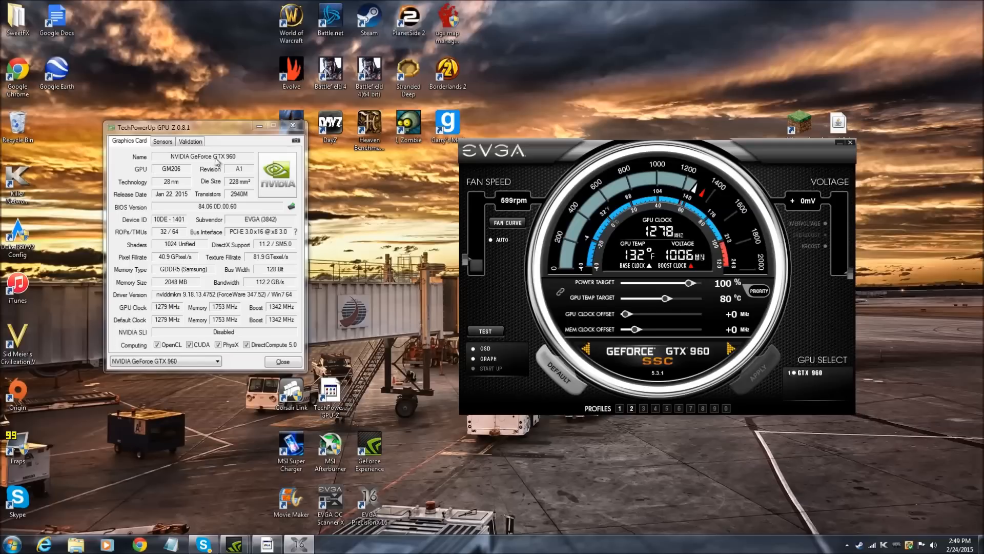
mouse_move(368, 195)
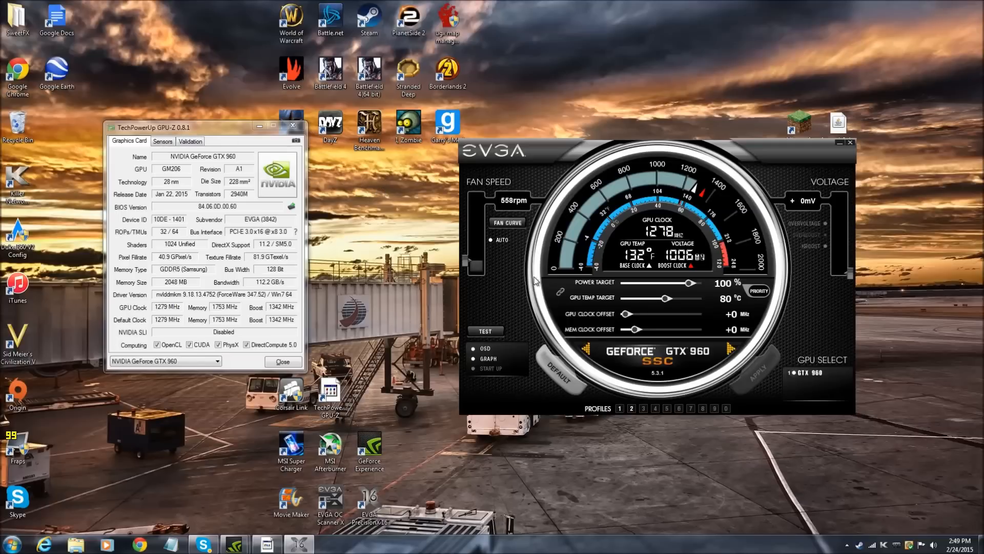
mouse_move(155, 327)
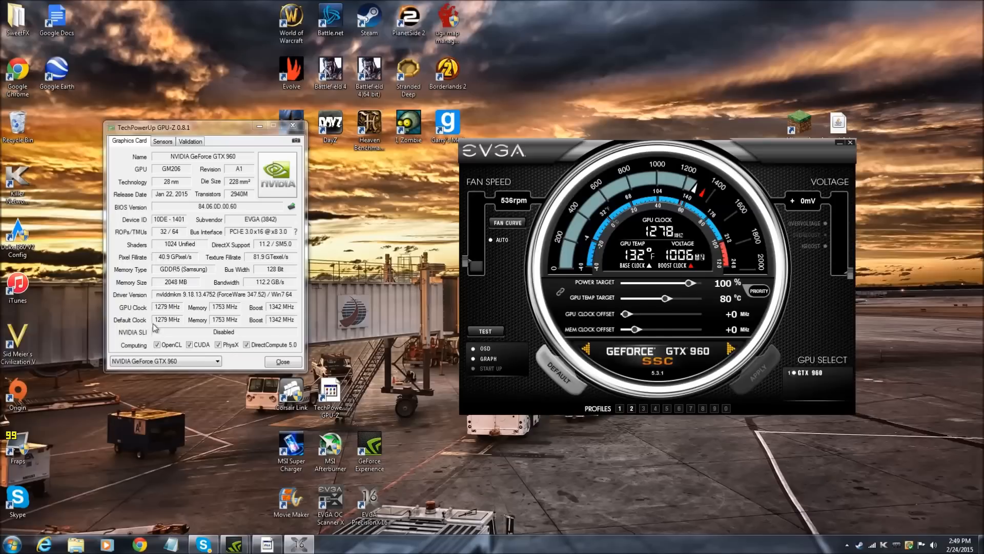
mouse_move(225, 477)
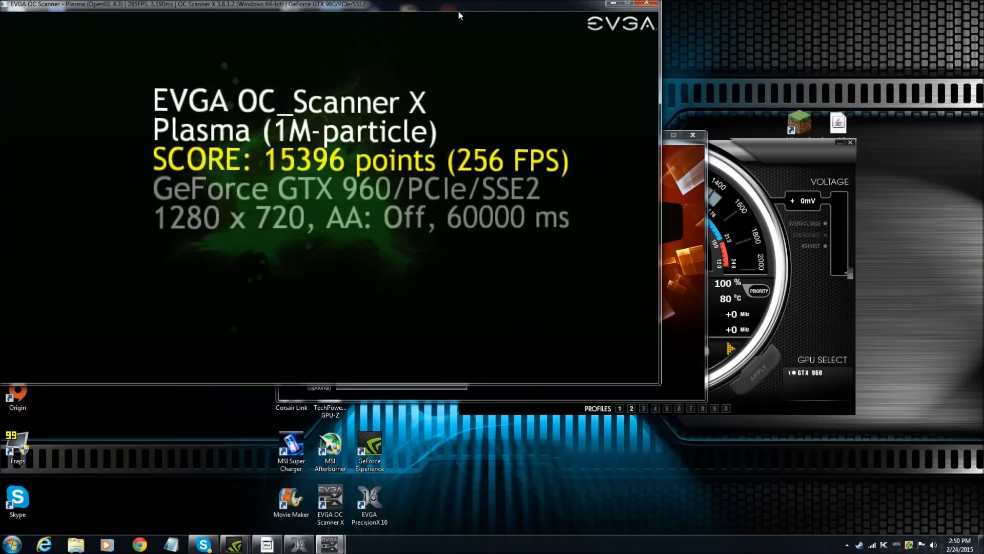
Close the finished benchmark results, keeping the 15396-point stock baseline
left_click(645, 4)
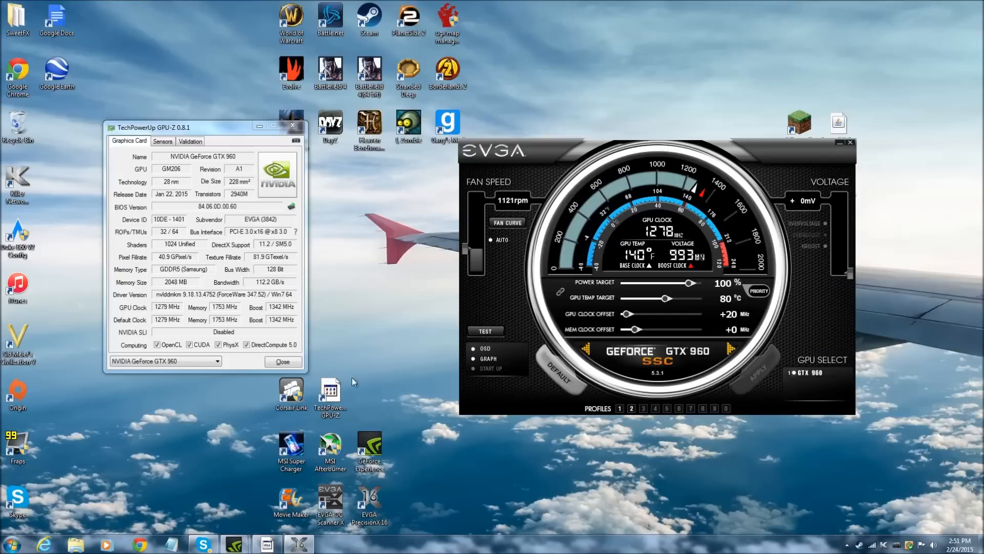
mouse_move(207, 264)
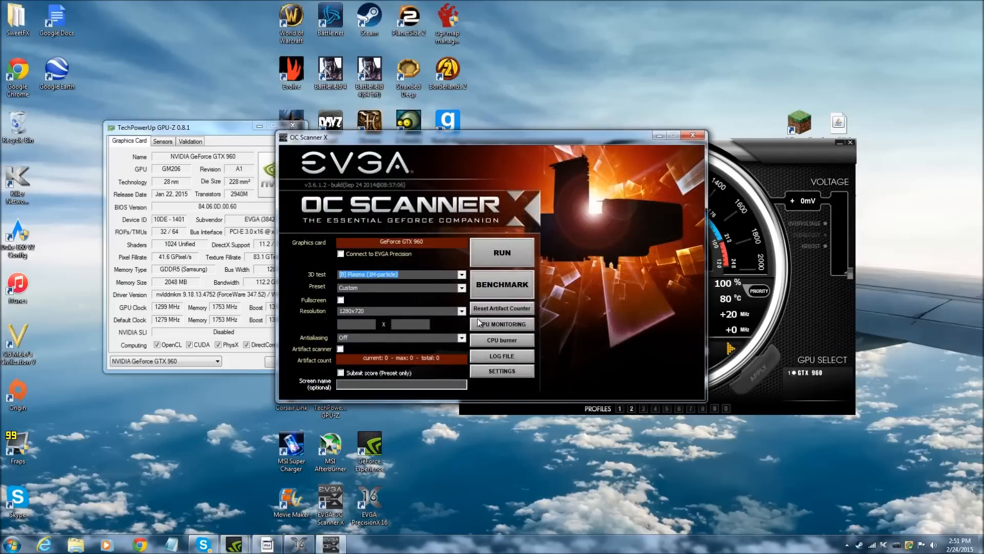
Run the Plasma benchmark again at the +20 MHz GPU offset (1299 MHz)
left_click(501, 252)
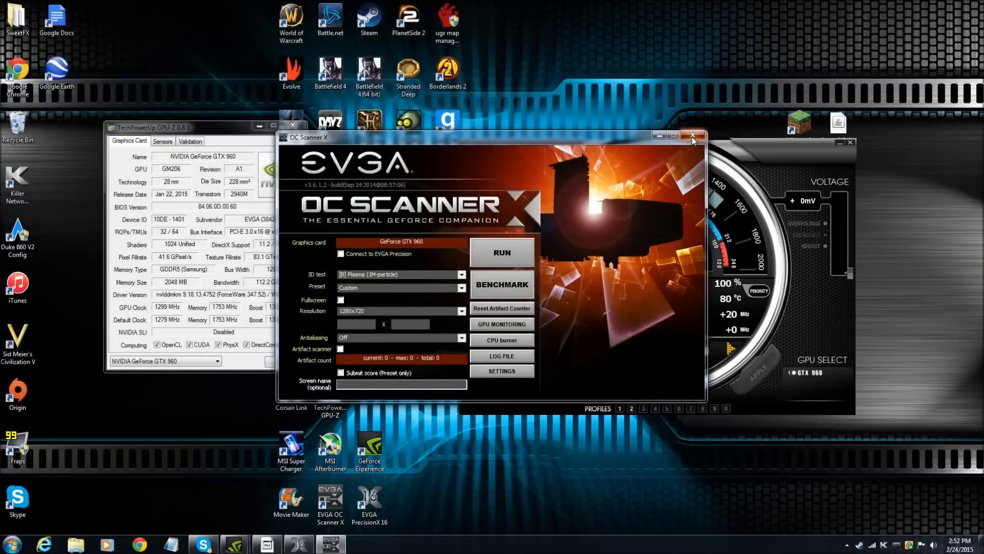
Close OC Scanner X and apply a +50 MHz GPU clock offset (1329 MHz)
left_click(693, 136)
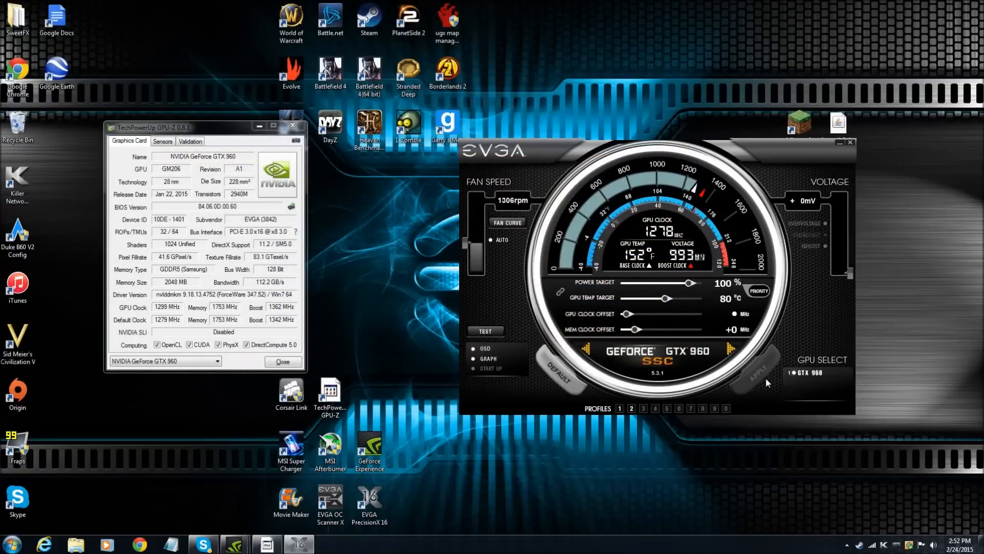
left_click(757, 370)
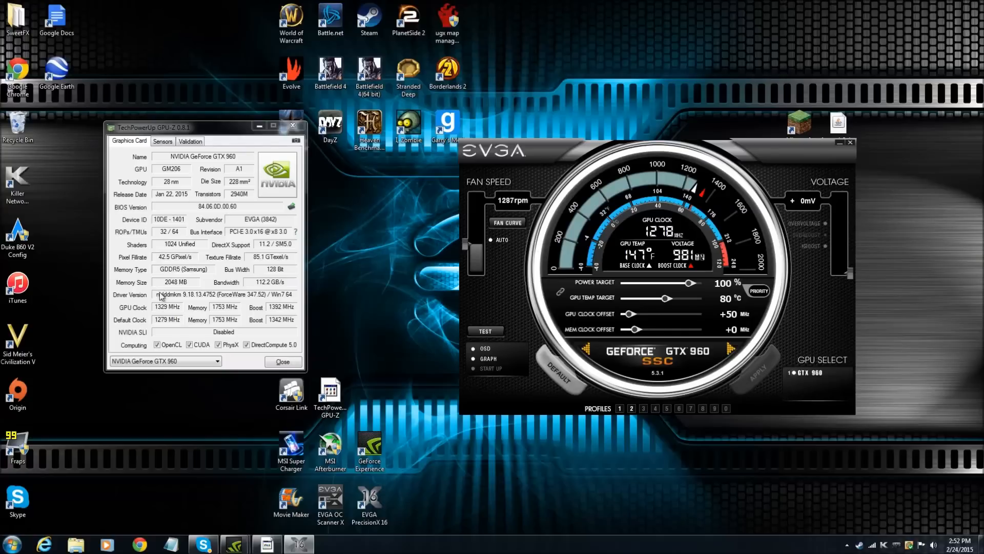
mouse_move(325, 344)
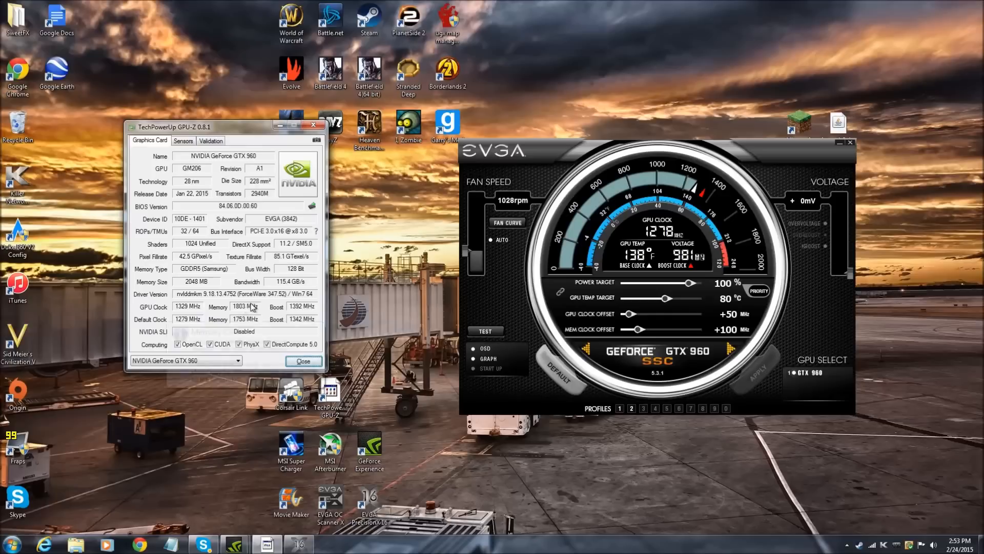
mouse_move(245, 307)
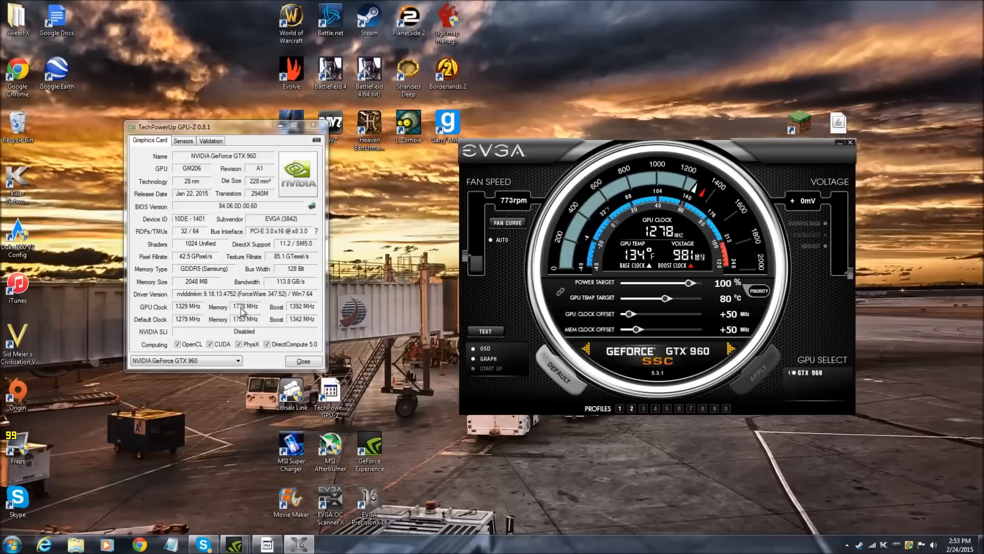
mouse_move(740, 337)
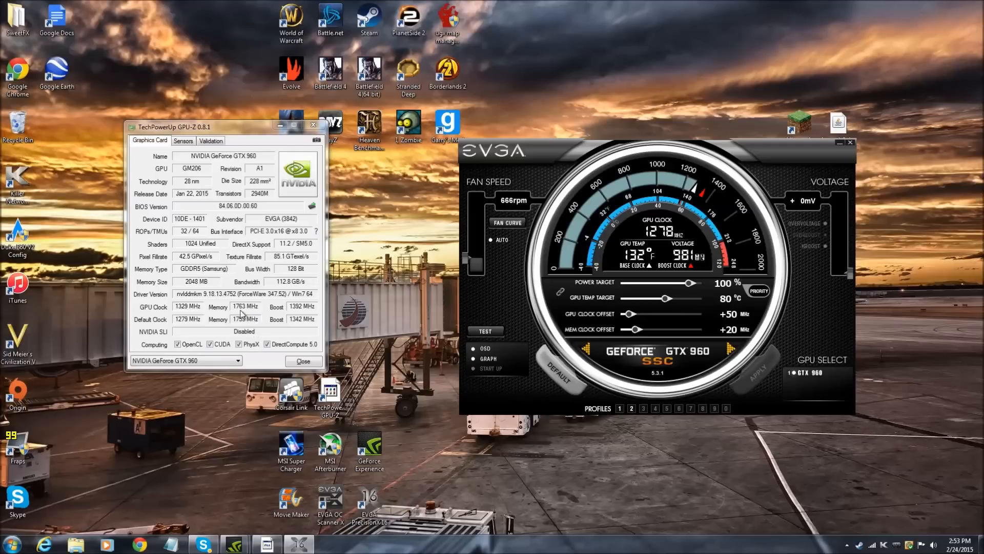
mouse_move(800, 301)
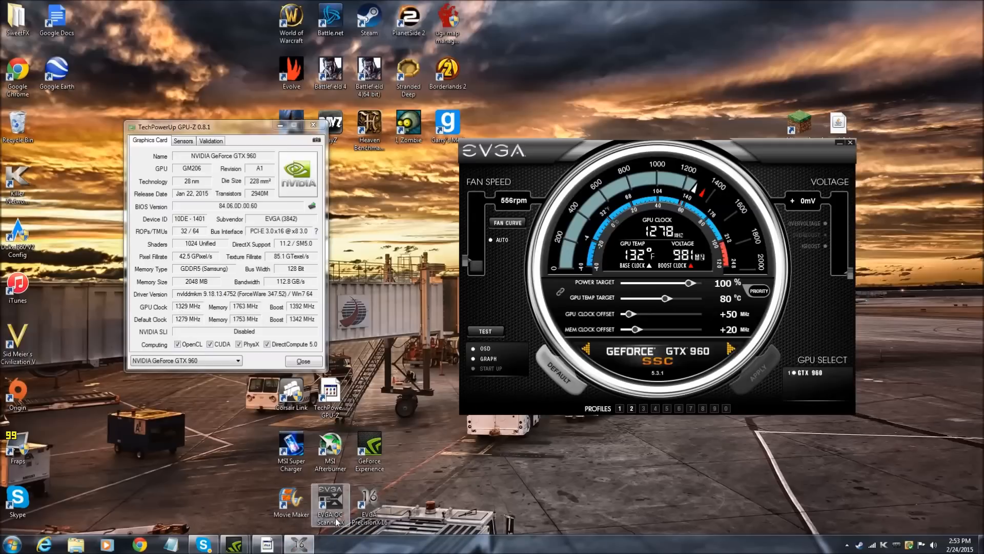
Benchmark the +50/+20 setup (15905 points), then raise memory offset to +25 MHz
left_click(331, 505)
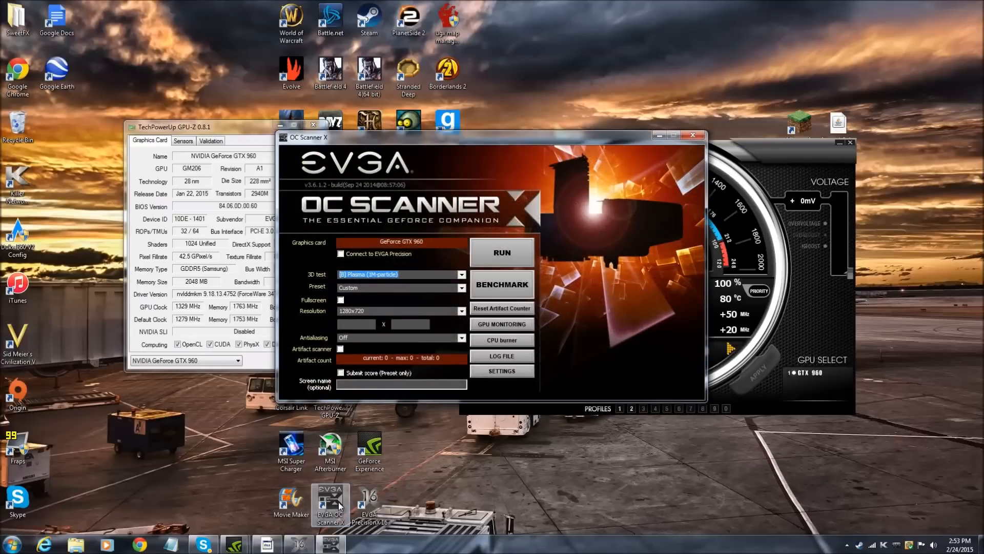
left_click(501, 252)
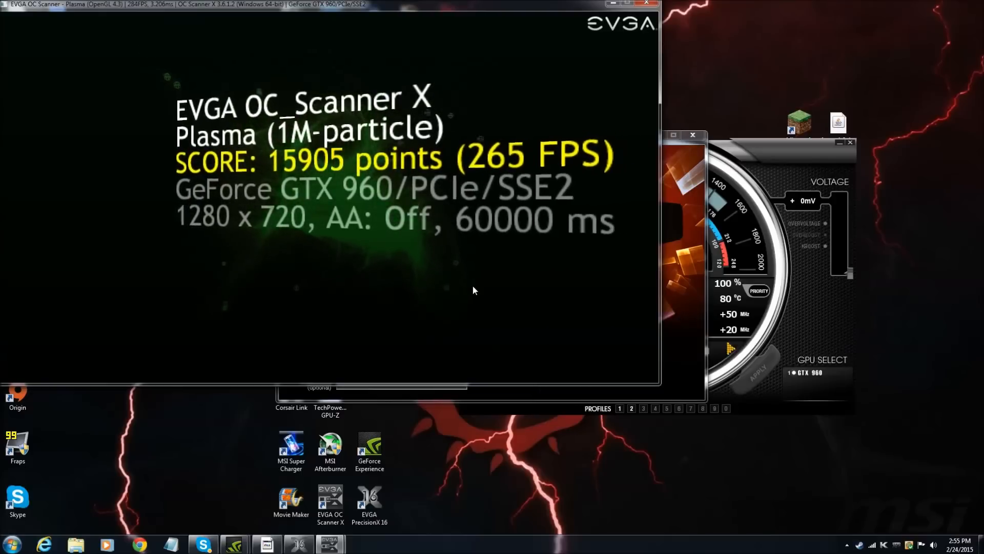
left_click(646, 3)
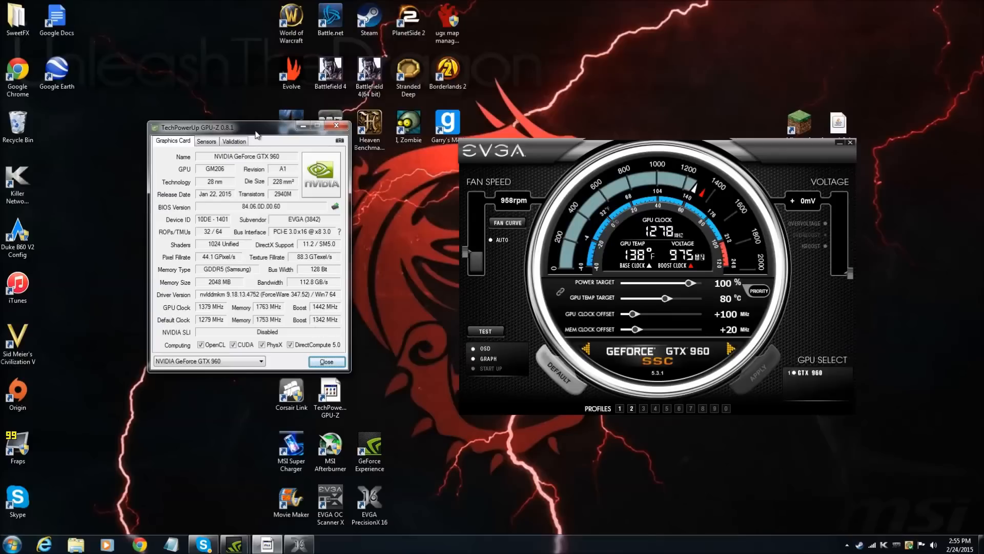
left_click_drag(225, 127, 233, 134)
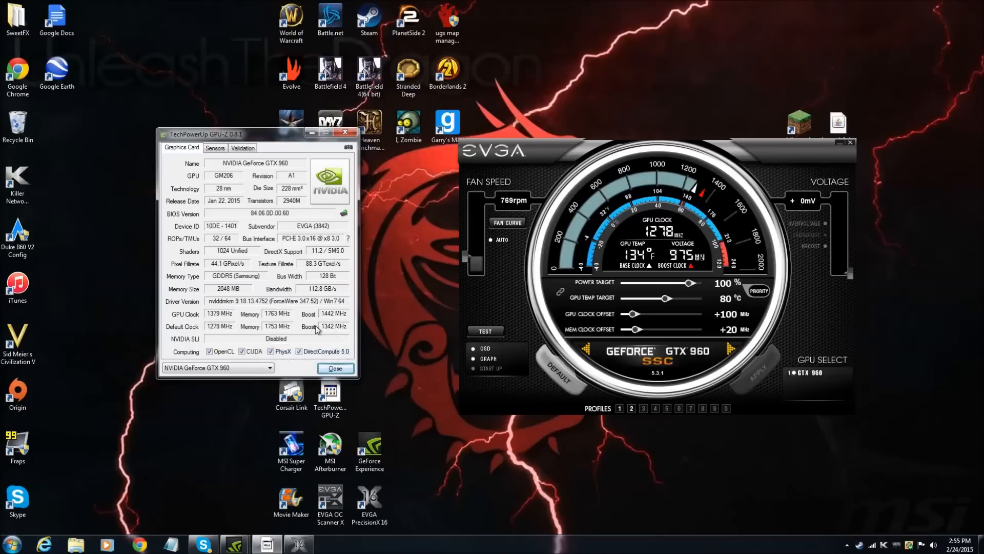
mouse_move(357, 382)
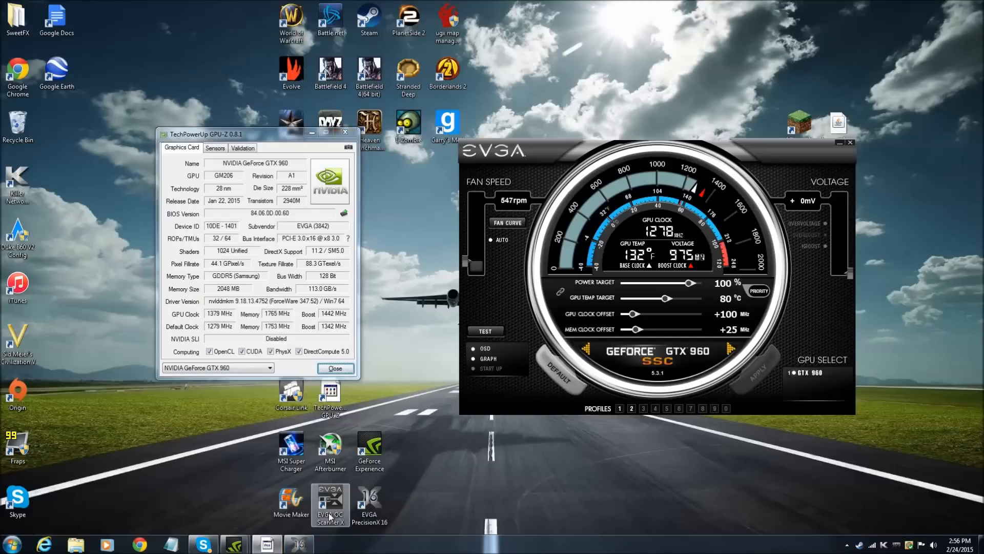
Launch OC Scanner X from the desktop and start a benchmark run on the overclocked card
double_click(330, 506)
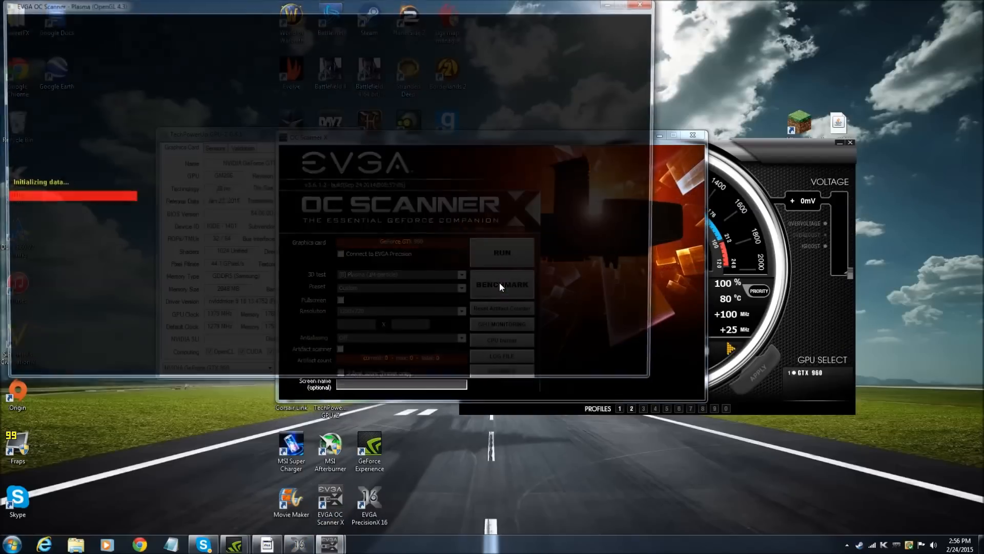
left_click(501, 284)
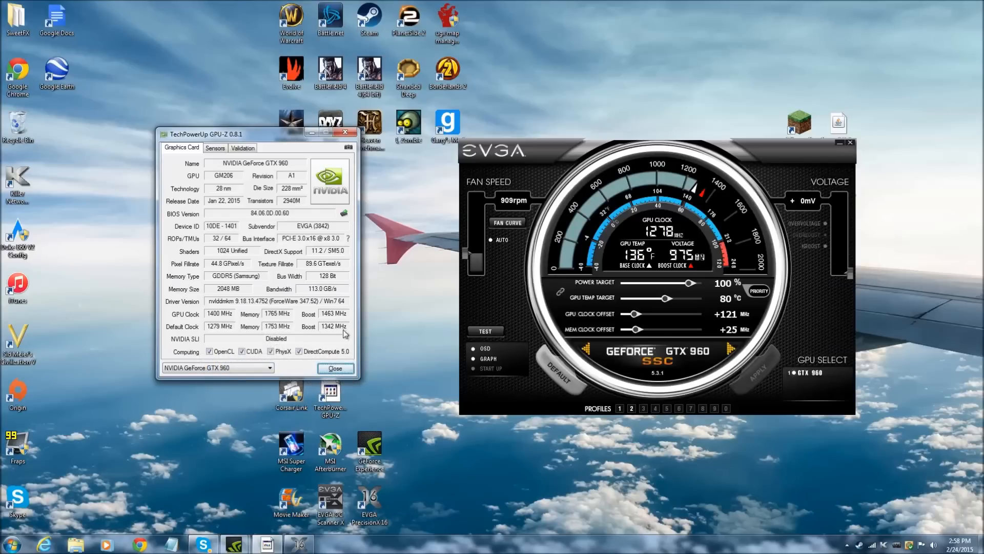
mouse_move(731, 331)
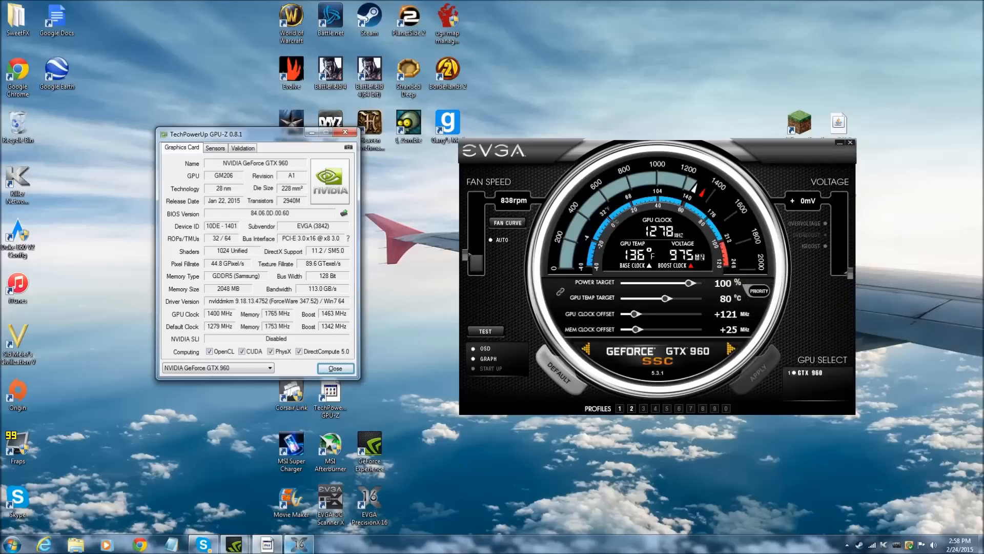
Relaunch OC Scanner X to benchmark the +121 MHz GPU / +25 MHz memory overclock
double_click(329, 502)
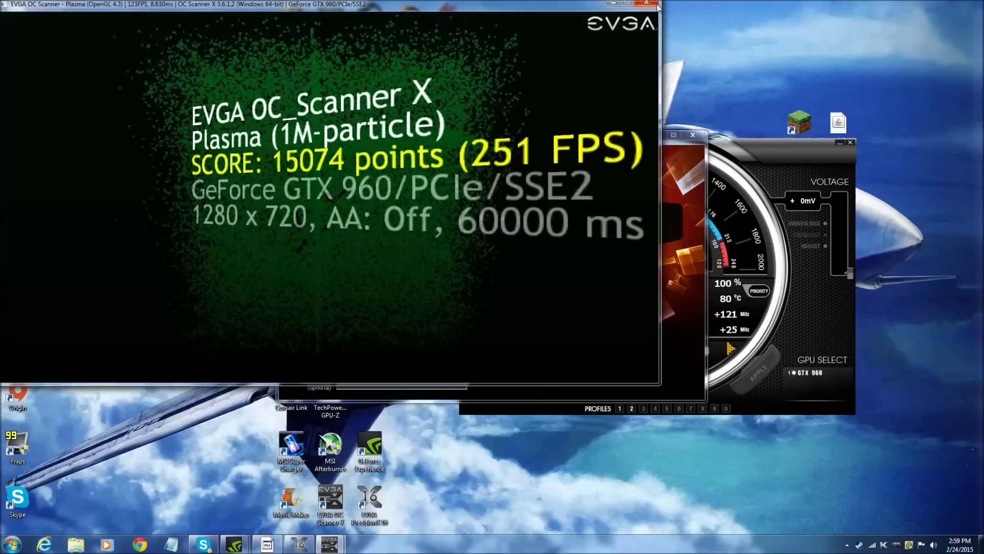
Dismiss the 15074-point score screen and return to the OC Scanner X main panel
left_click(646, 3)
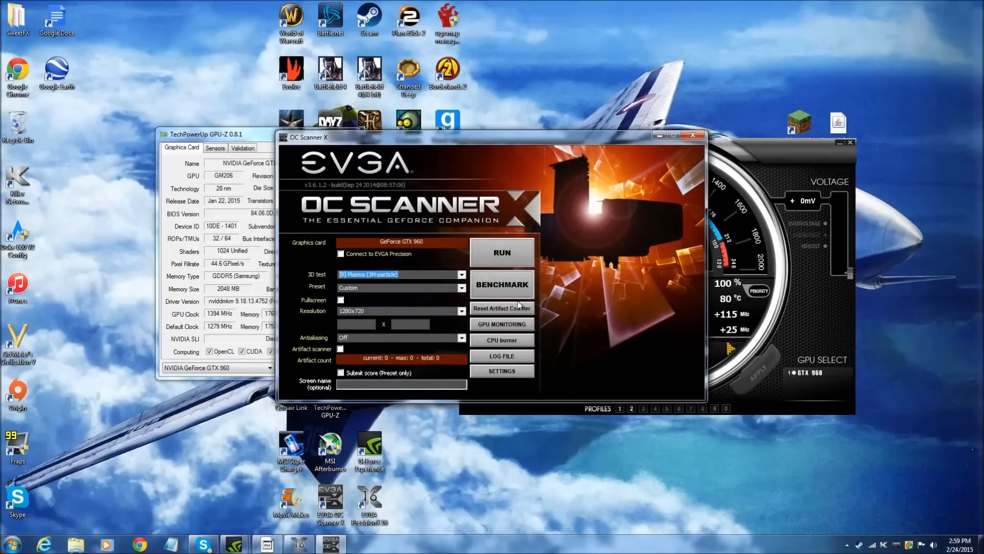
Rerun the Plasma benchmark at +115 MHz (4966 points) and close the score screen
left_click(502, 284)
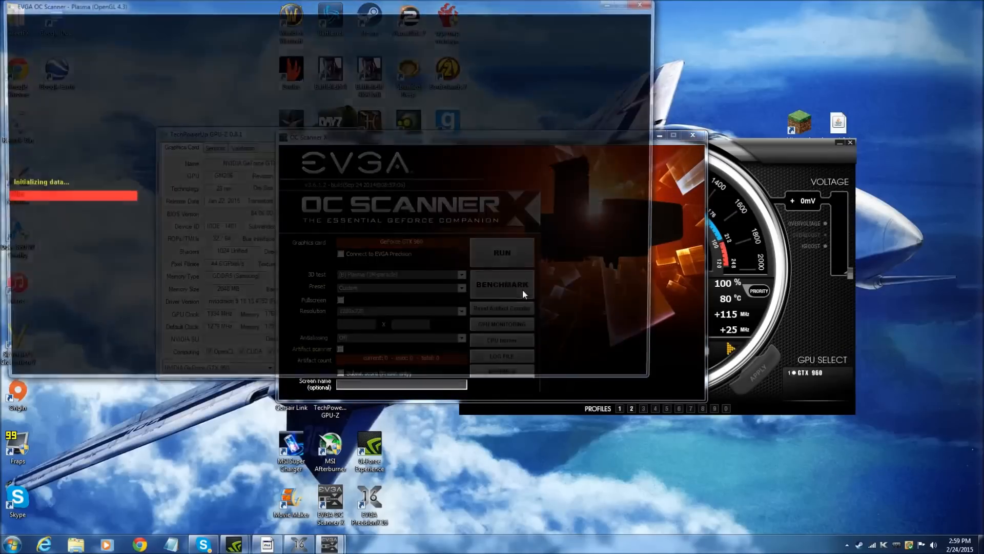
left_click(501, 284)
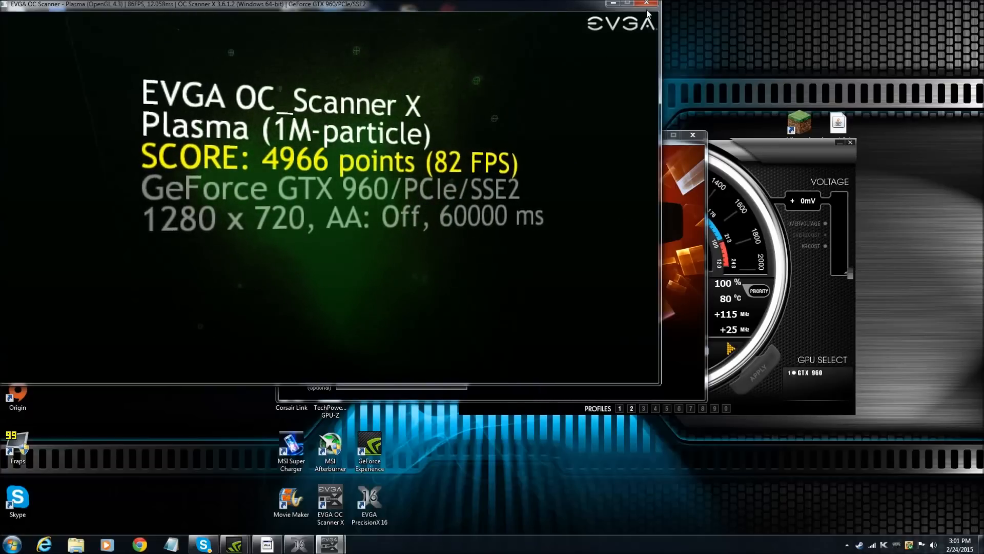
left_click(646, 4)
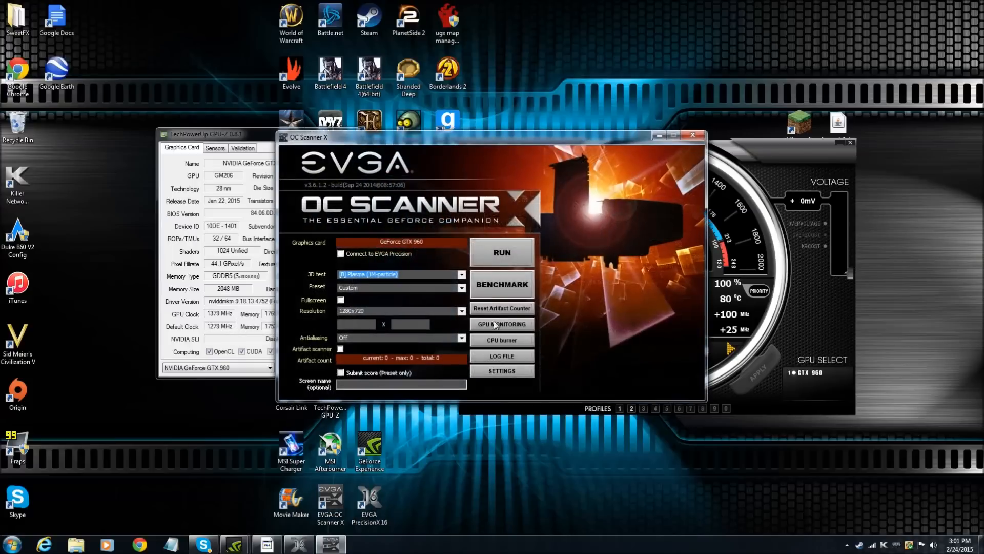
Run another benchmark at +100 MHz (4920 points) and close the score screen
left_click(502, 252)
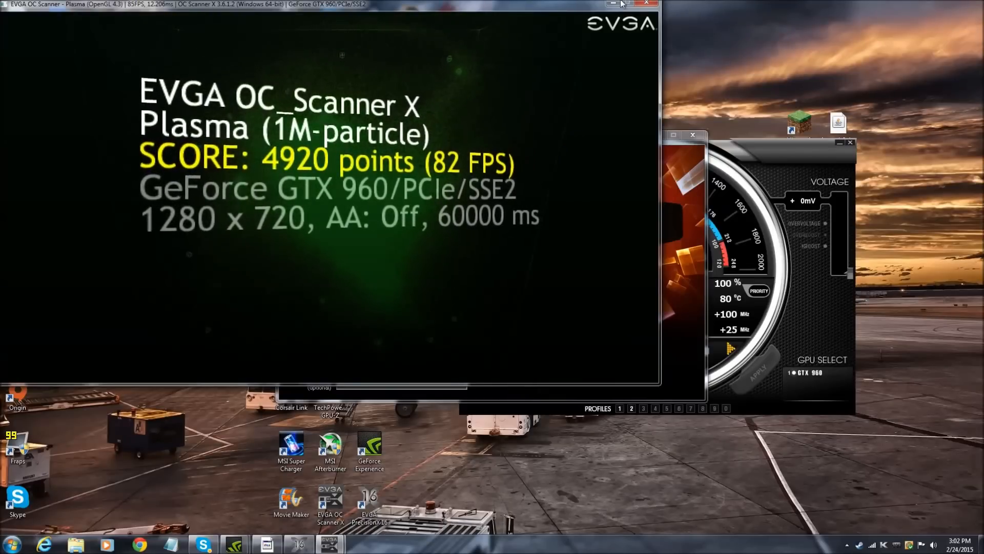
left_click(648, 4)
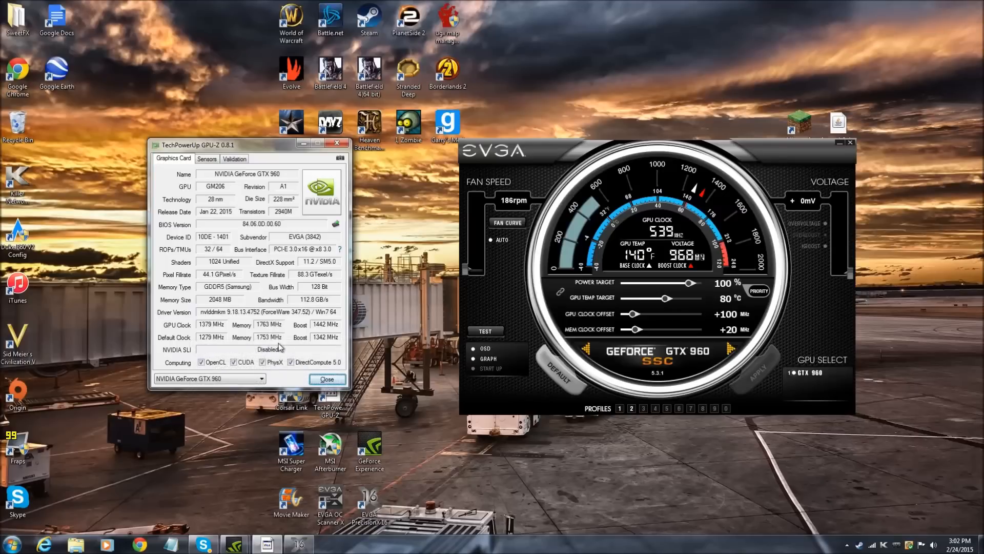
mouse_move(261, 344)
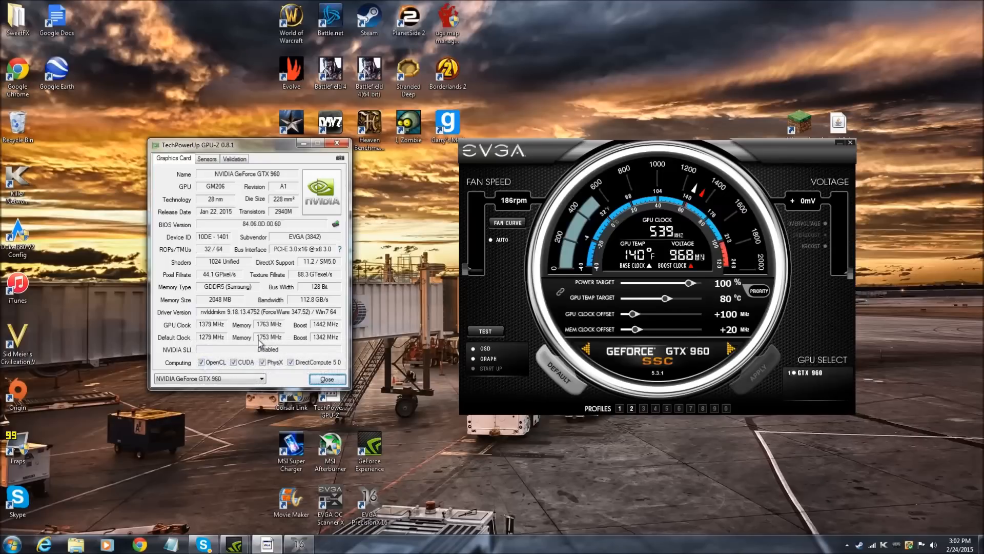
mouse_move(406, 325)
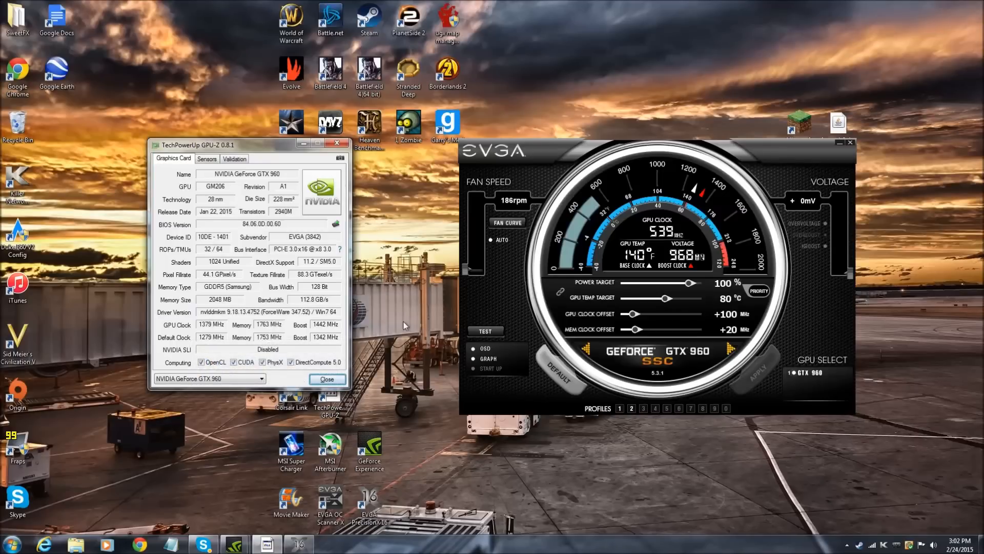
mouse_move(488, 358)
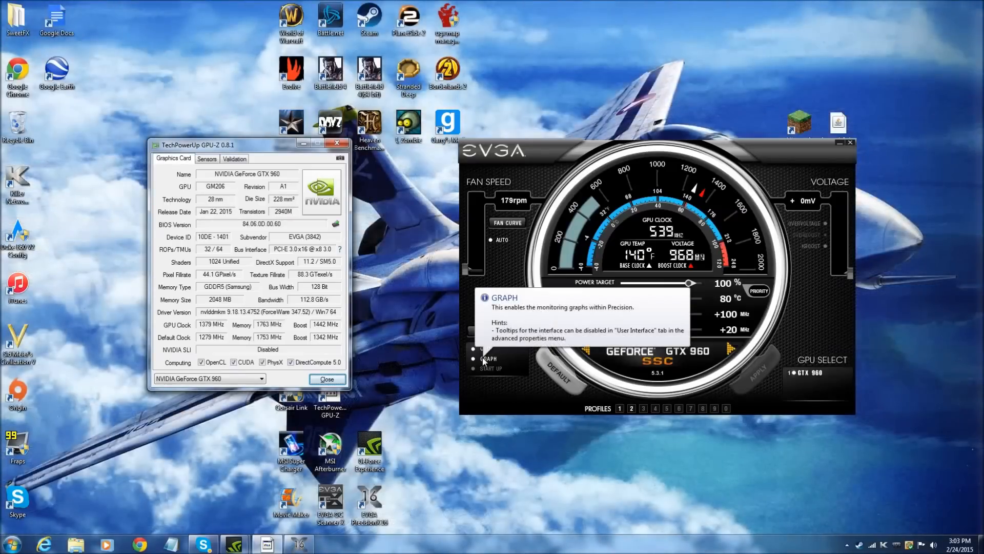